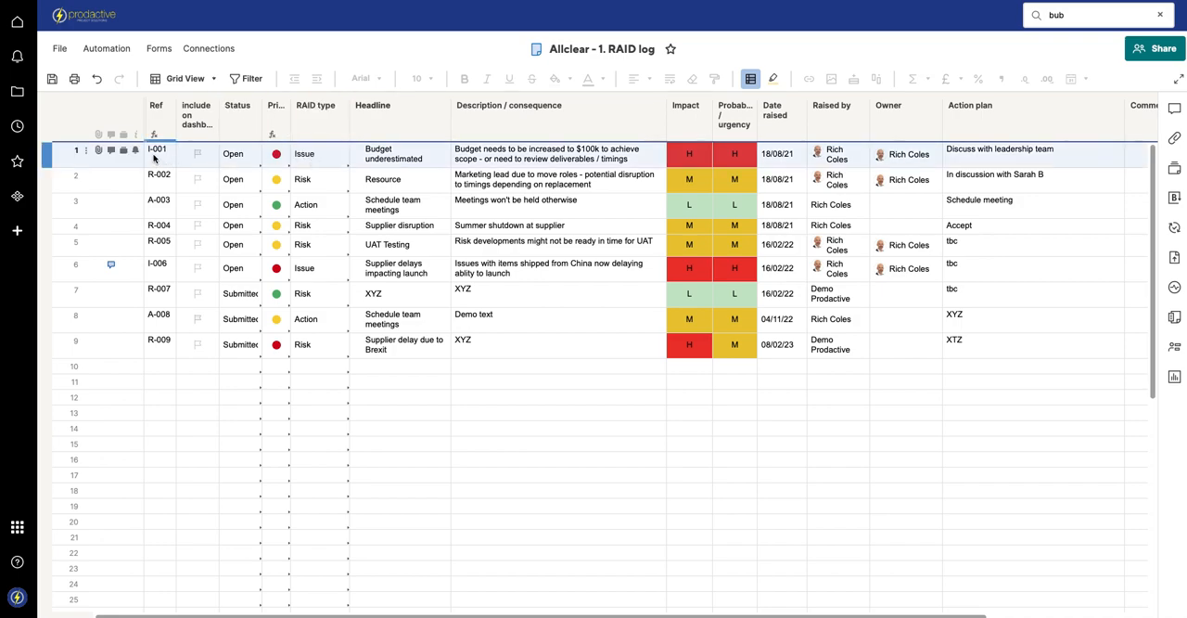
# Step: Unhide the Auto ref column so it shows numbers 001 to 009 beside Ref
pyautogui.click(303, 178)
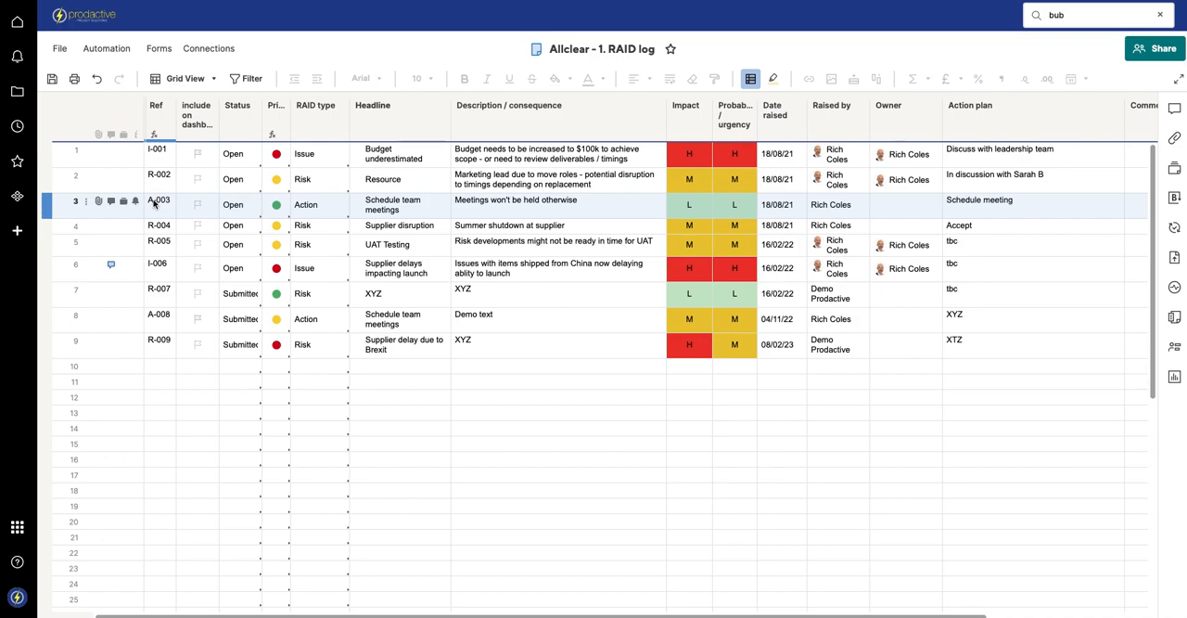
pyautogui.click(156, 104)
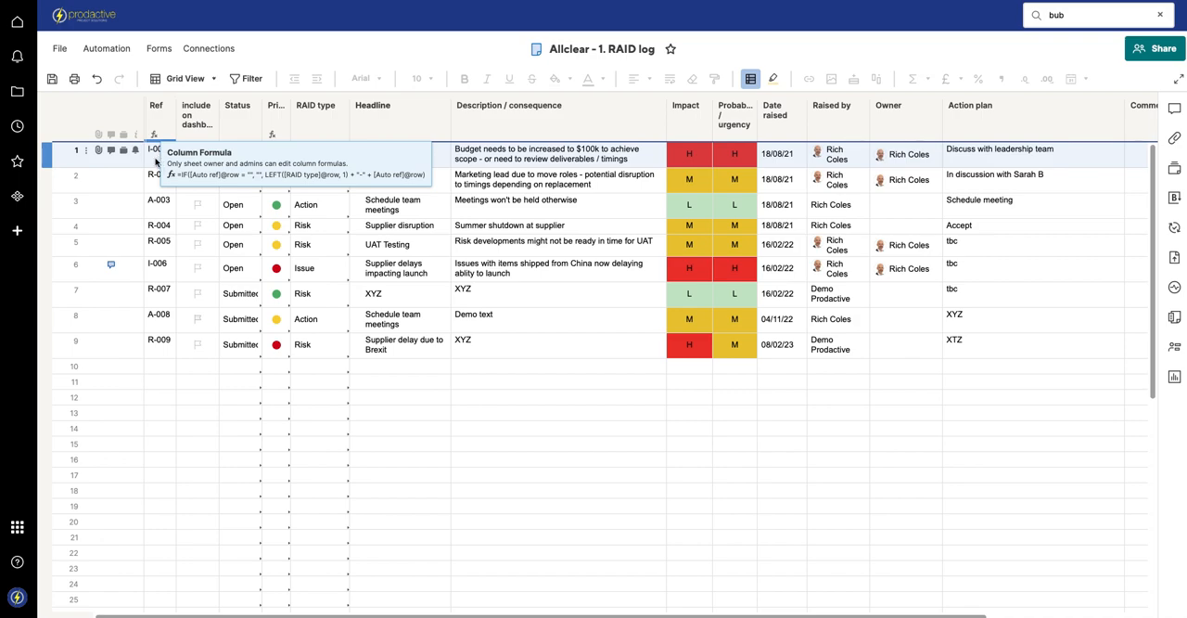
pyautogui.rightClick(155, 152)
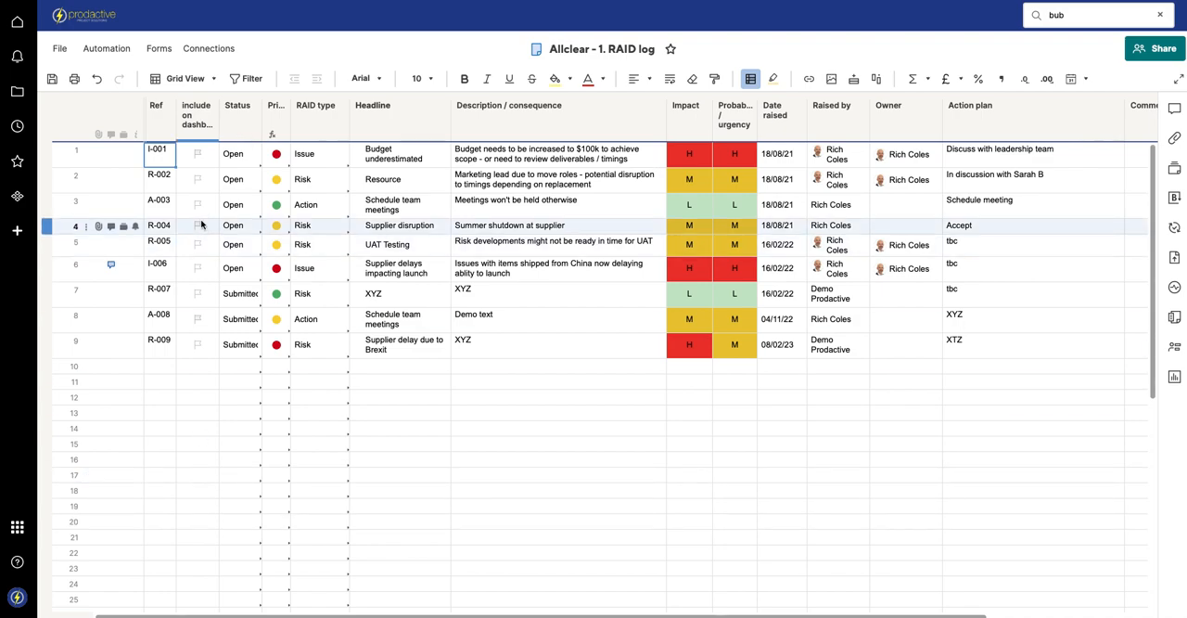
pyautogui.doubleClick(157, 149)
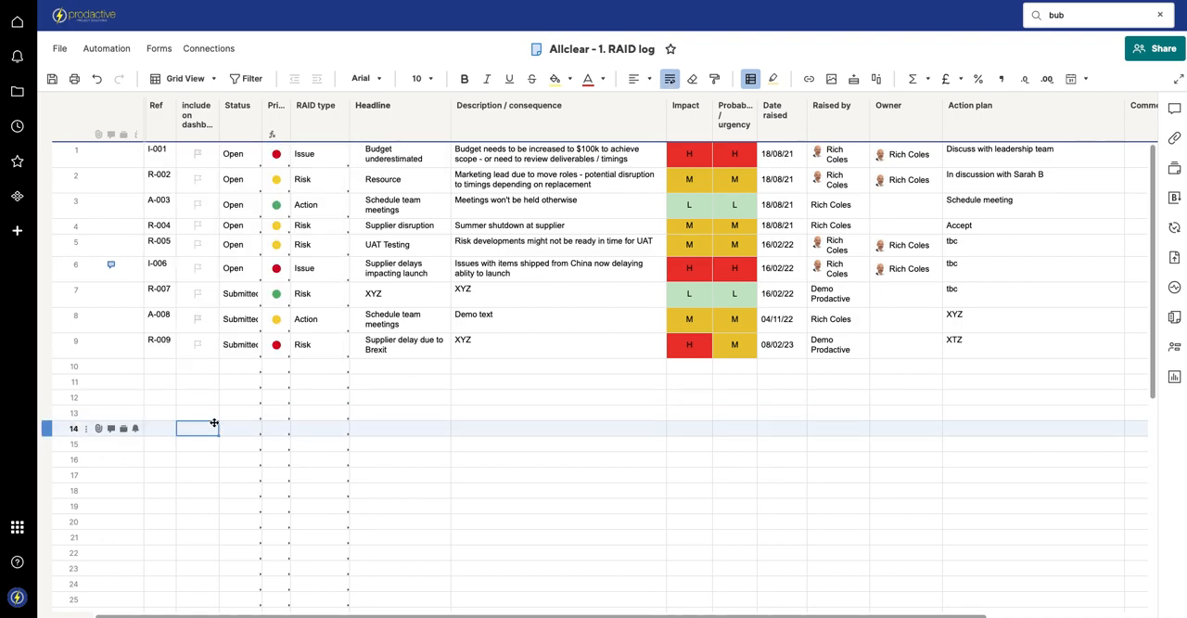
# Step: Review the RAID type column's Edit Column Properties and cancel without changes
pyautogui.click(316, 104)
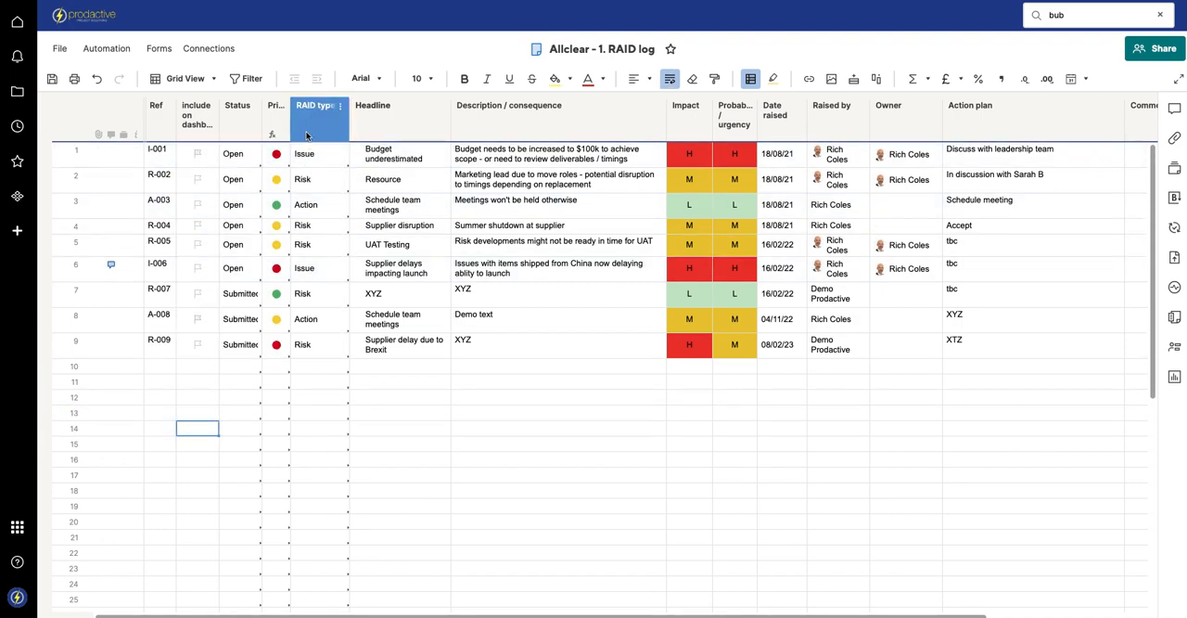
pyautogui.click(315, 103)
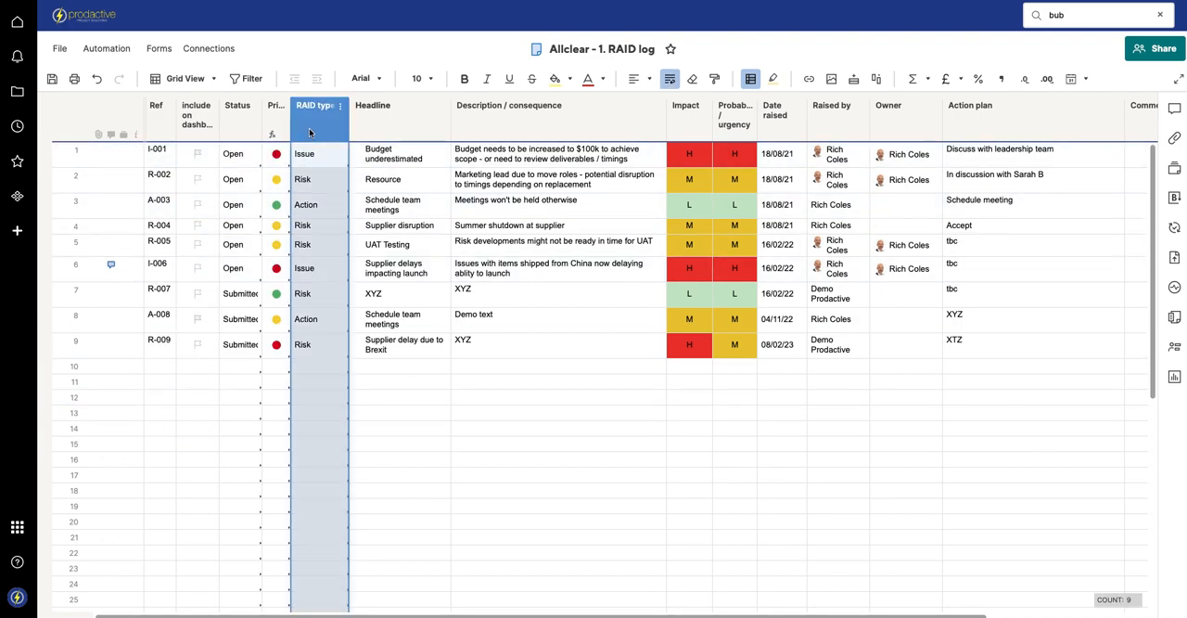
pyautogui.click(339, 104)
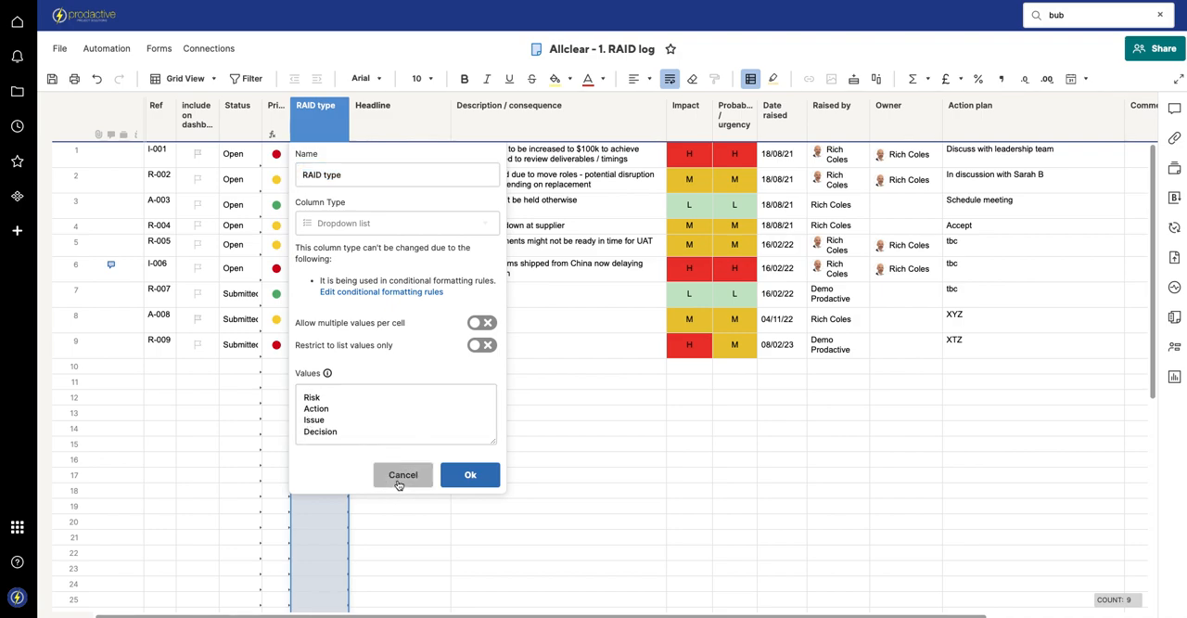
pyautogui.click(403, 475)
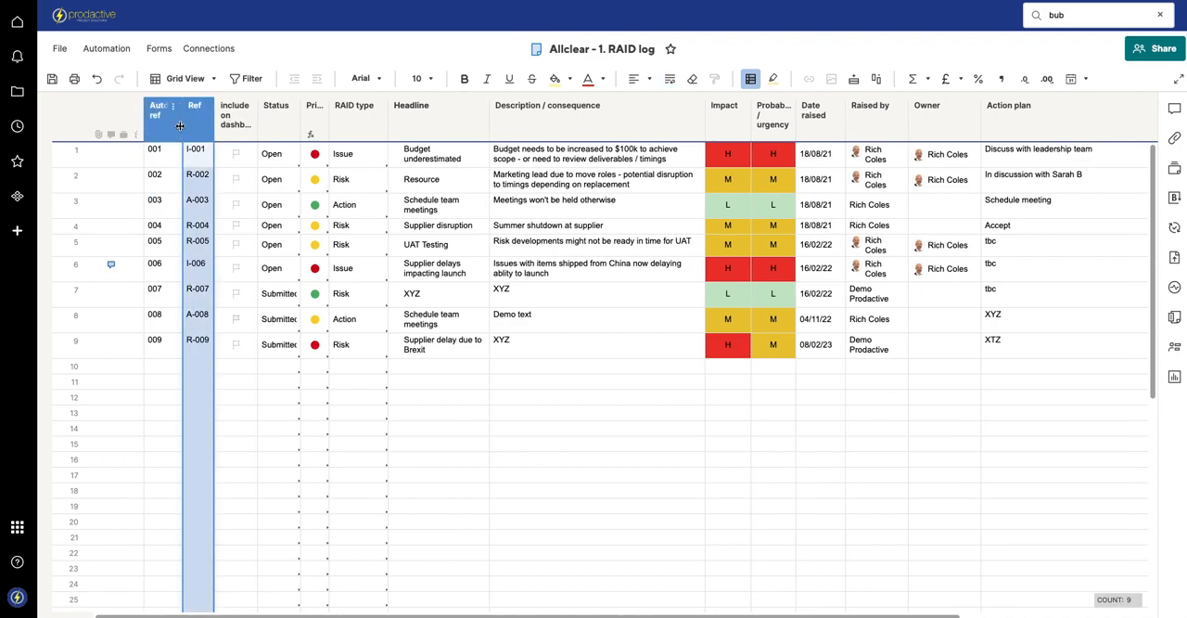
pyautogui.click(173, 131)
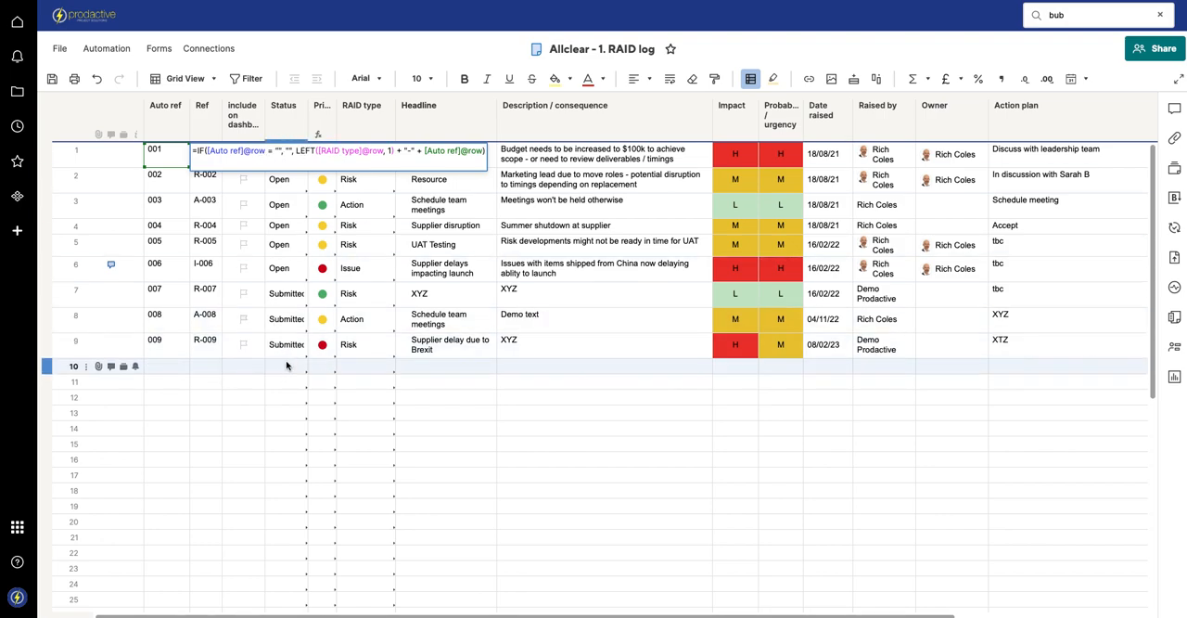
# Step: Add row 10 with Zeta entered as its RAID type
pyautogui.click(362, 363)
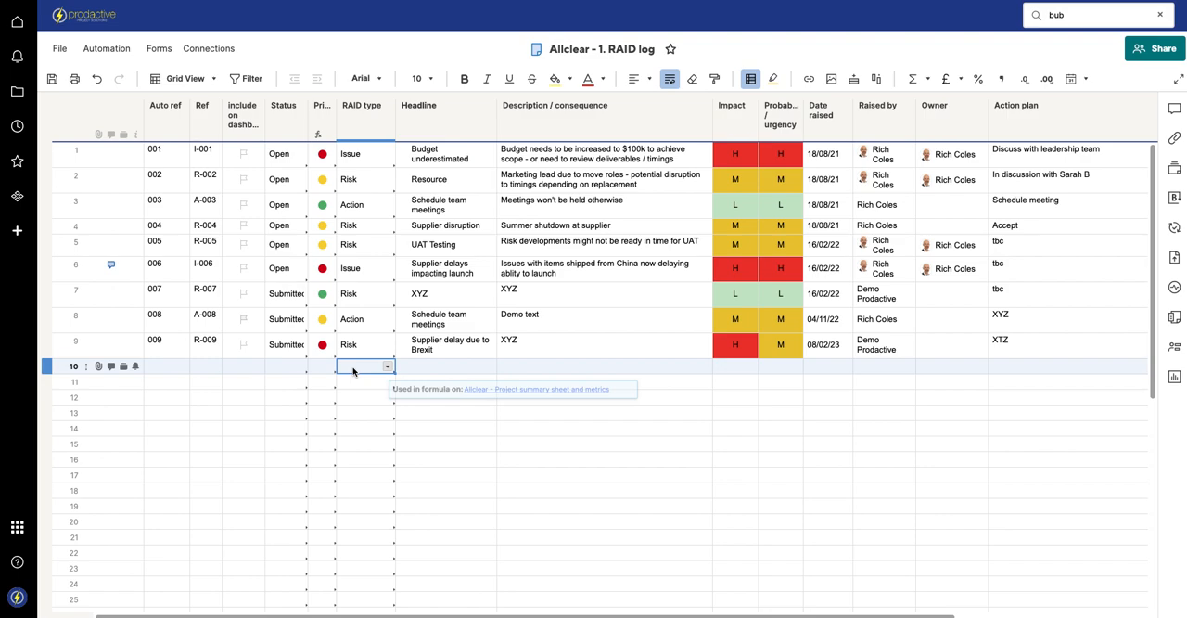
pyautogui.write('Zeta')
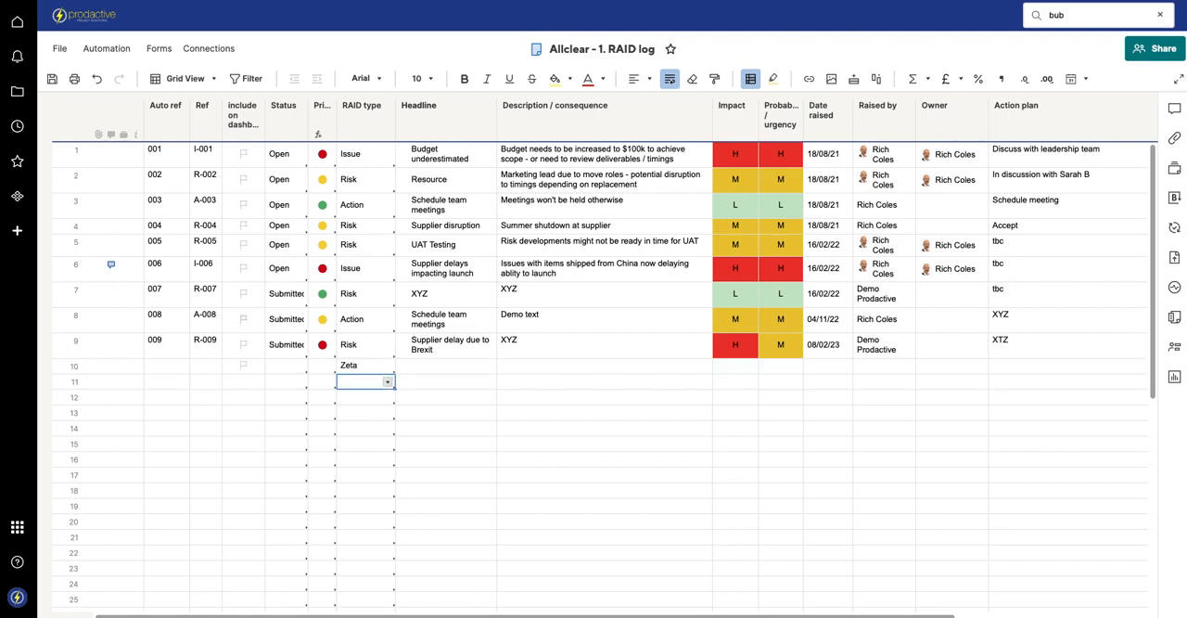
pyautogui.click(252, 382)
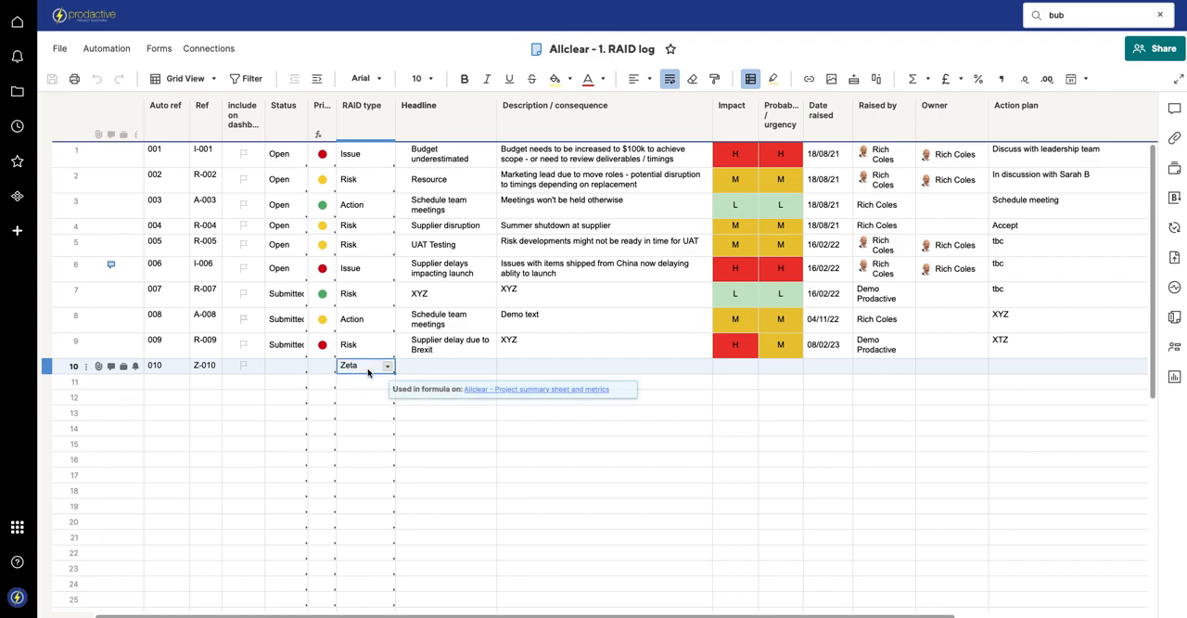
# Step: Change row 10's RAID type to Decision, giving Auto ref 010 and Ref D-010
pyautogui.click(386, 363)
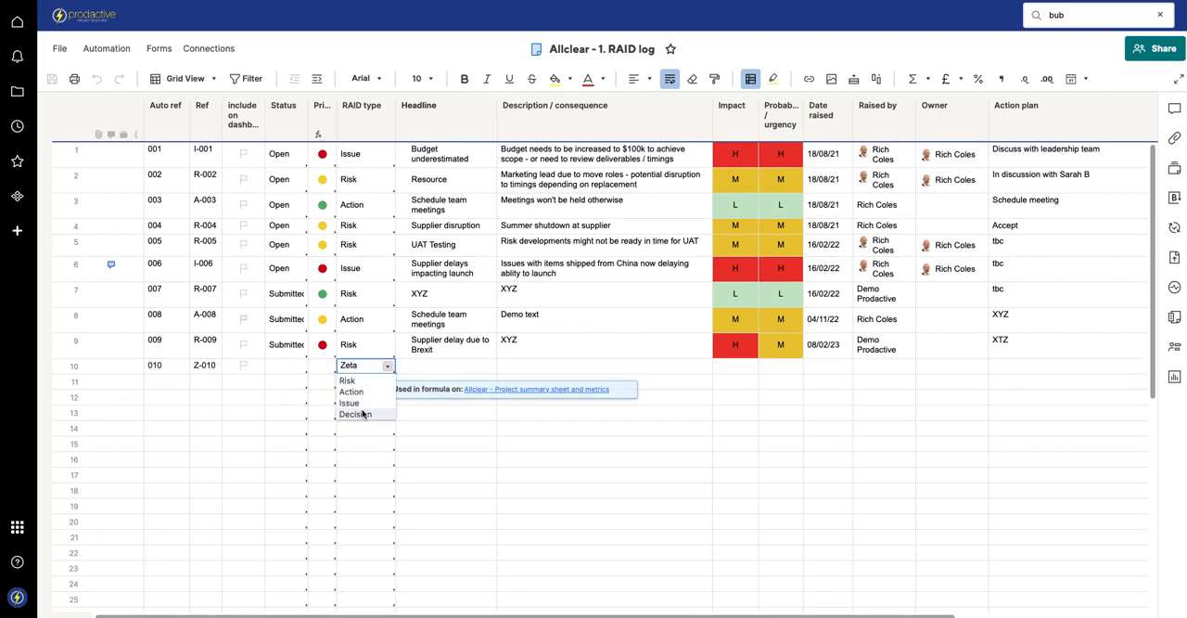
pyautogui.click(357, 416)
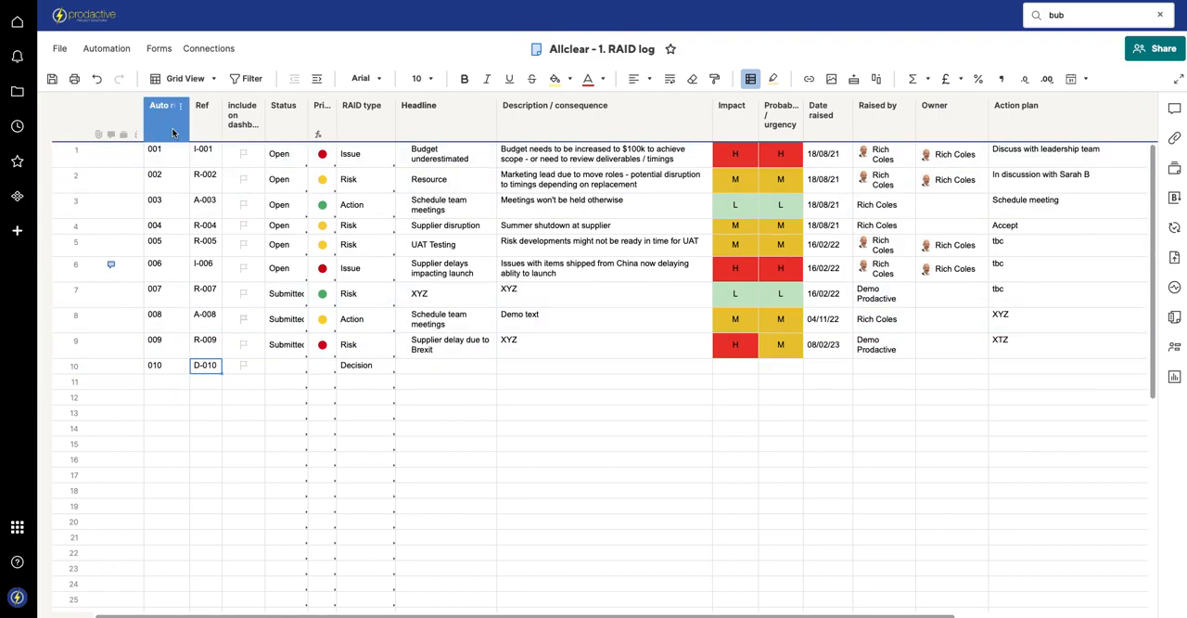
pyautogui.click(204, 319)
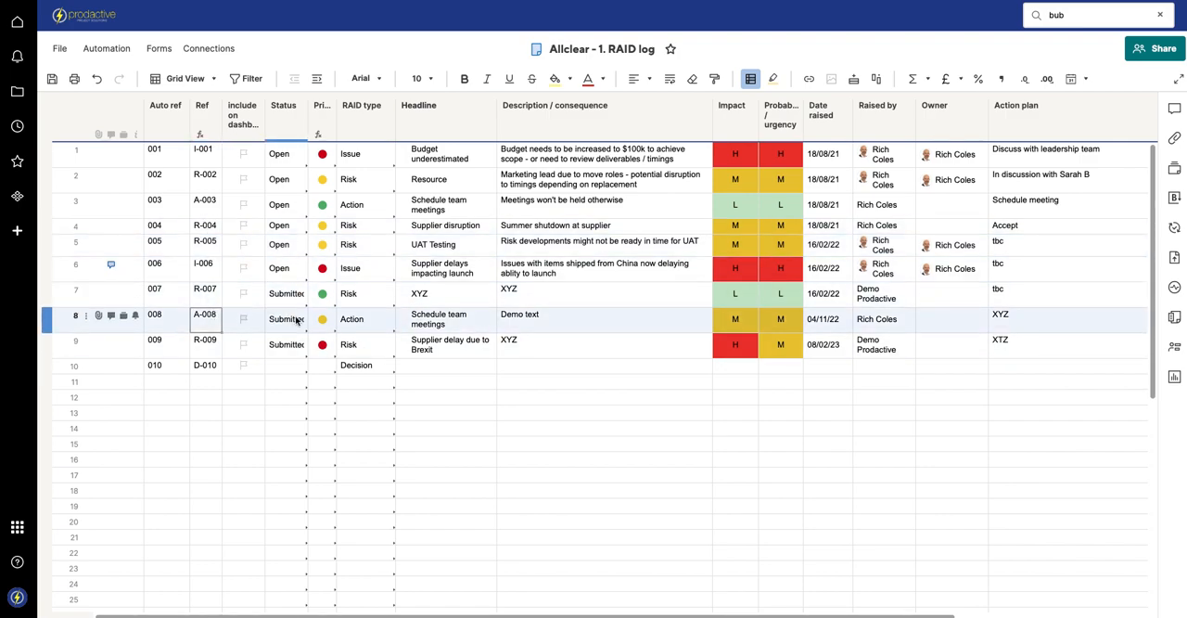
# Step: Change row 10's RAID type to Issue so its Ref becomes I-010
pyautogui.click(360, 363)
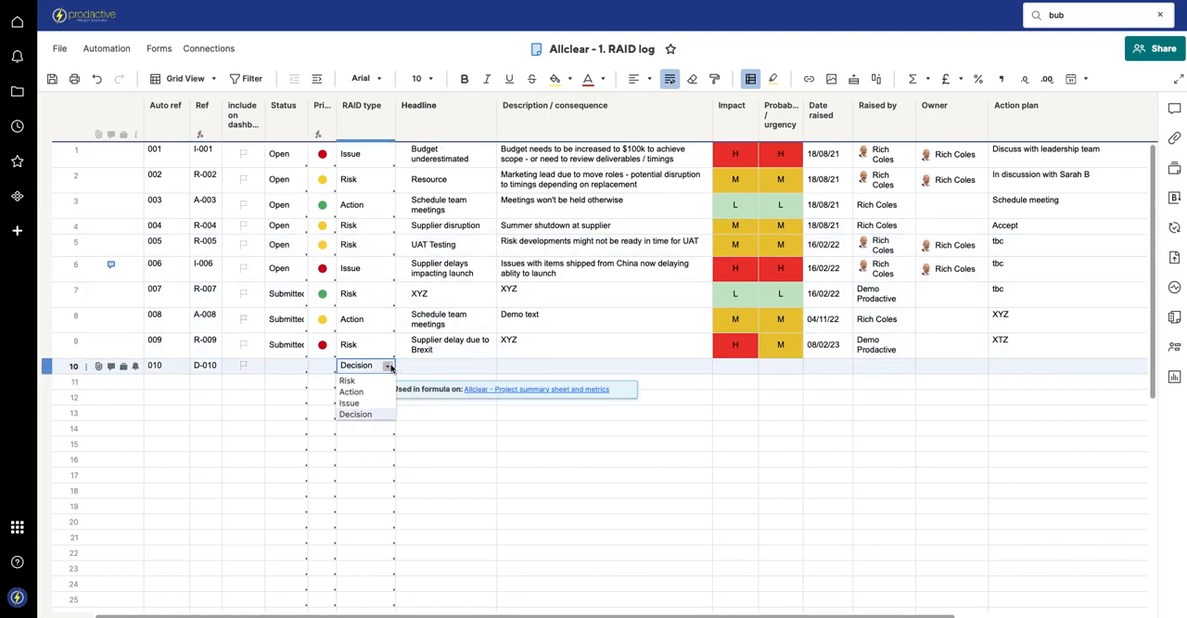
pyautogui.click(349, 402)
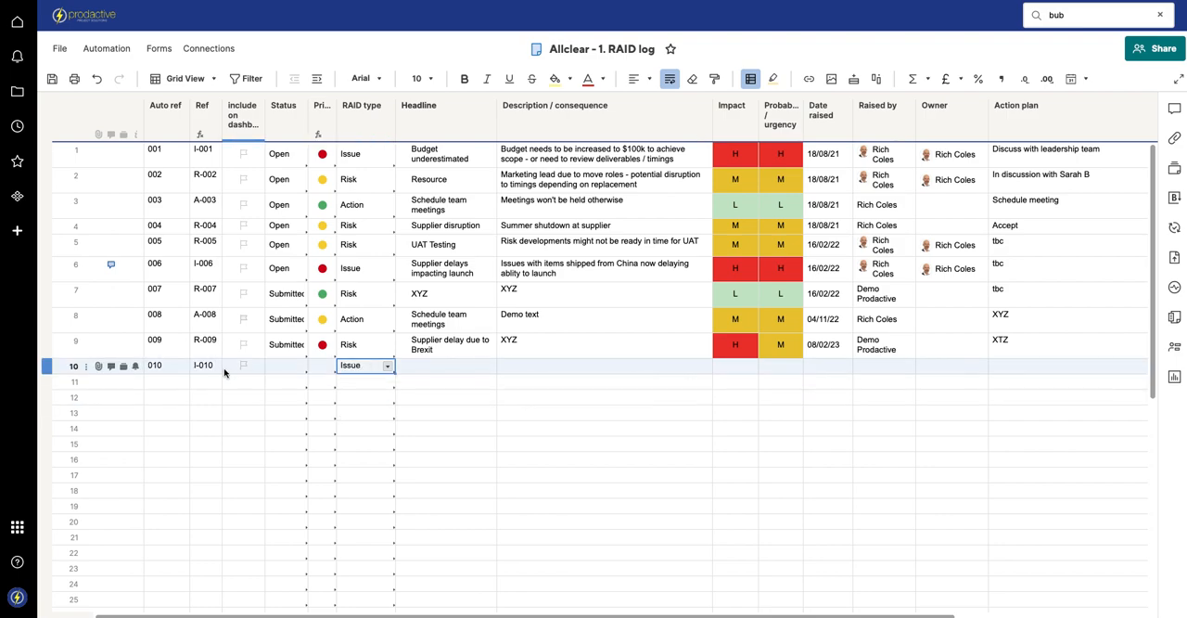
pyautogui.click(200, 104)
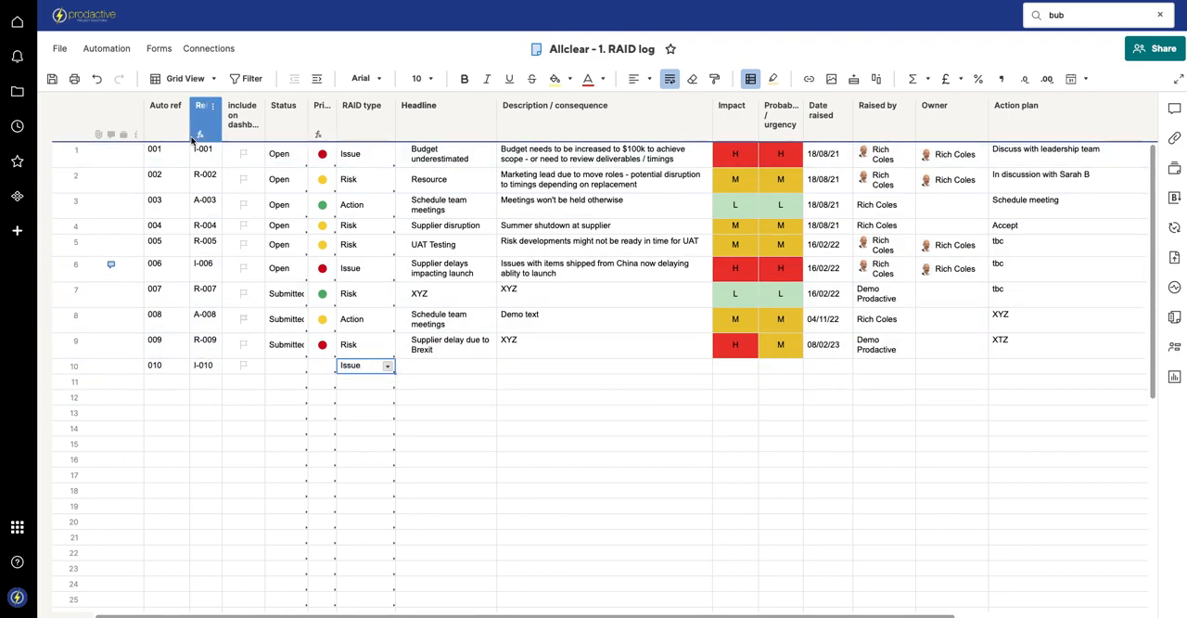
# Step: Hide the Auto ref column from the RAID log again
pyautogui.click(165, 104)
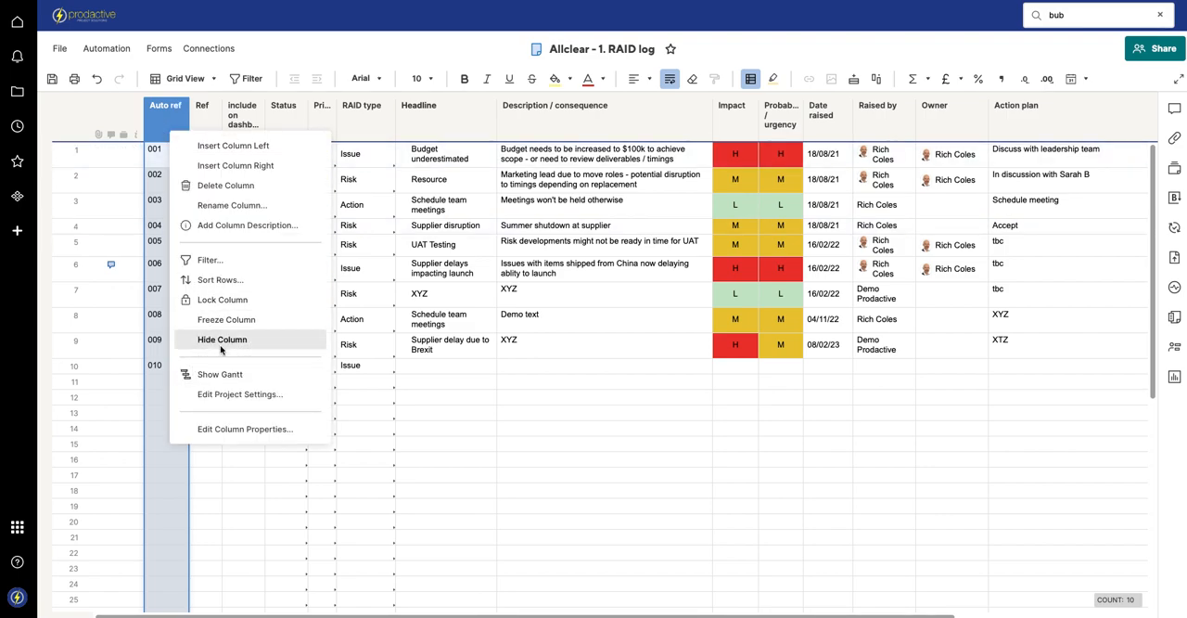
pyautogui.click(223, 339)
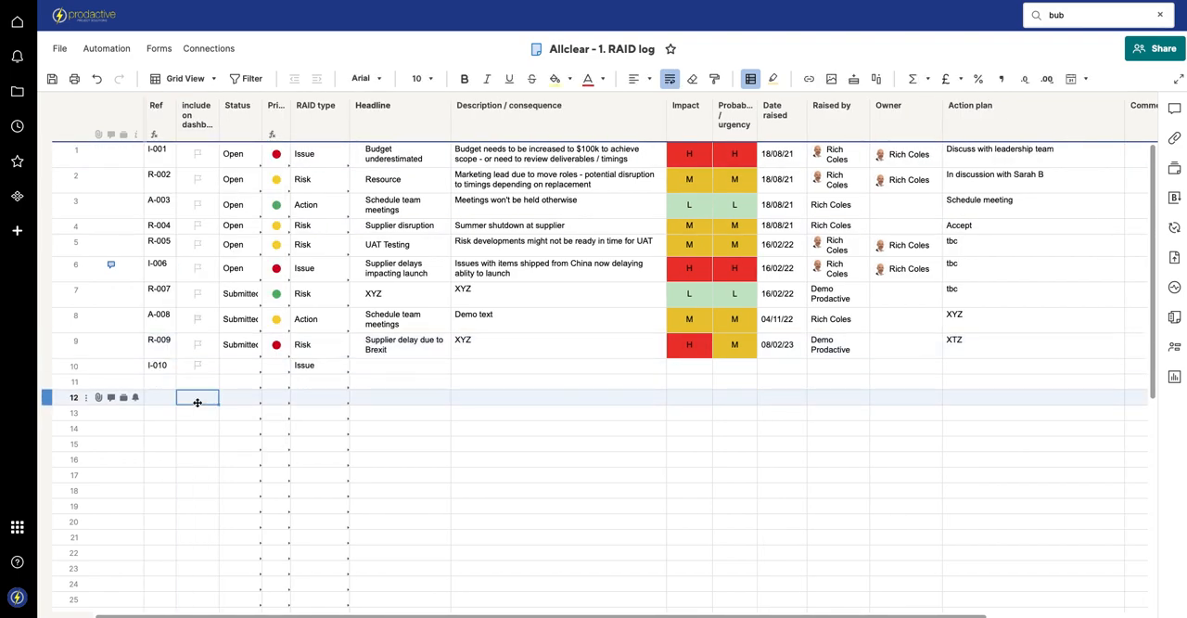
pyautogui.click(325, 178)
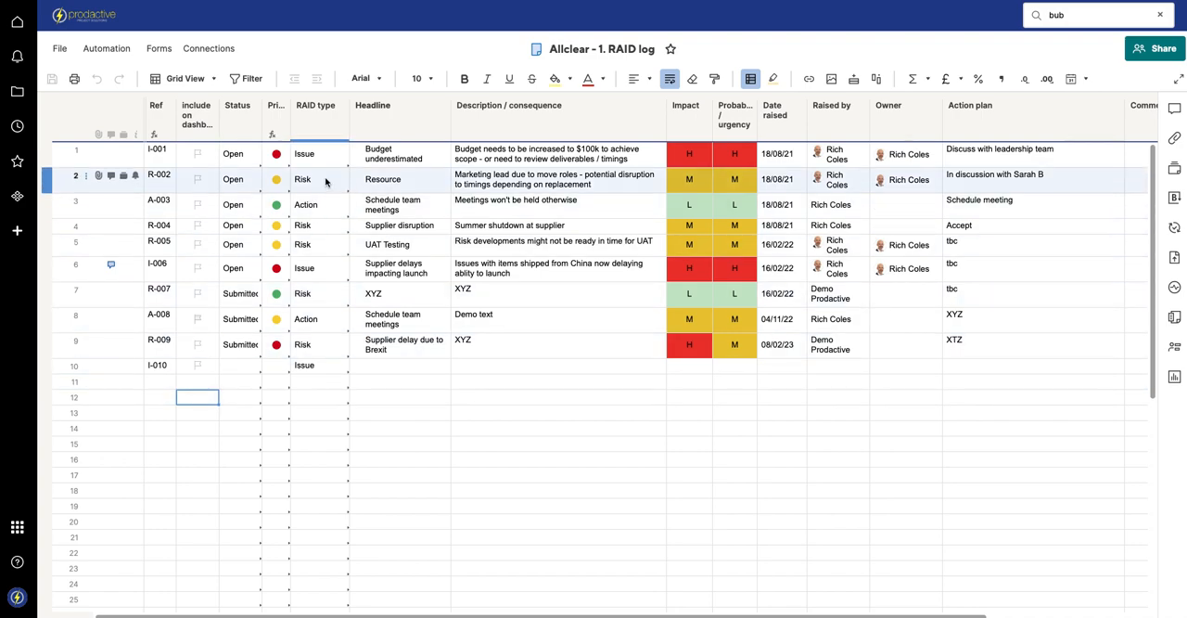